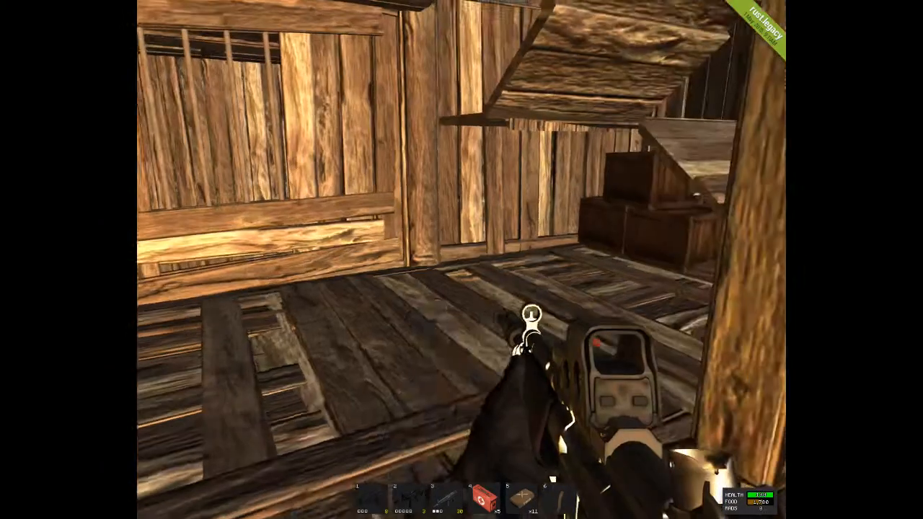
Bring up the main menu and disconnect from the TurboRust server
key("tab")
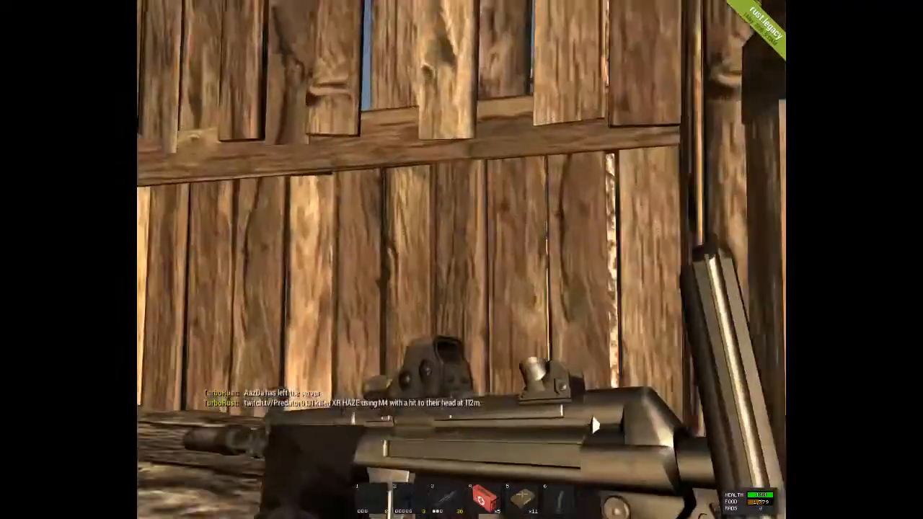
mouse_move(461, 259)
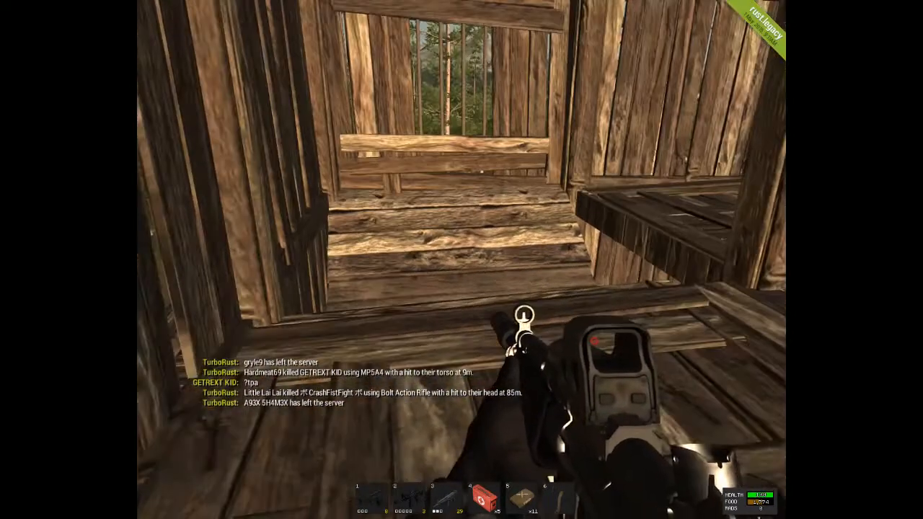
key("Escape")
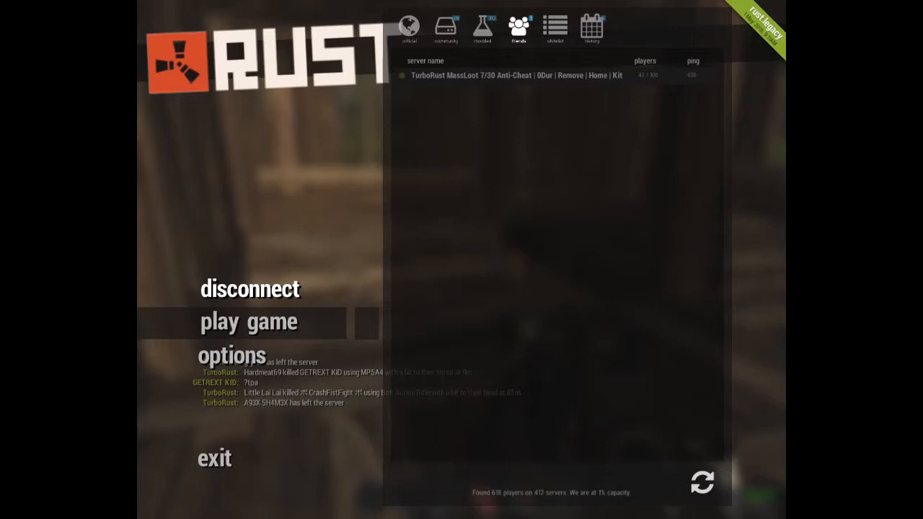
left_click(249, 289)
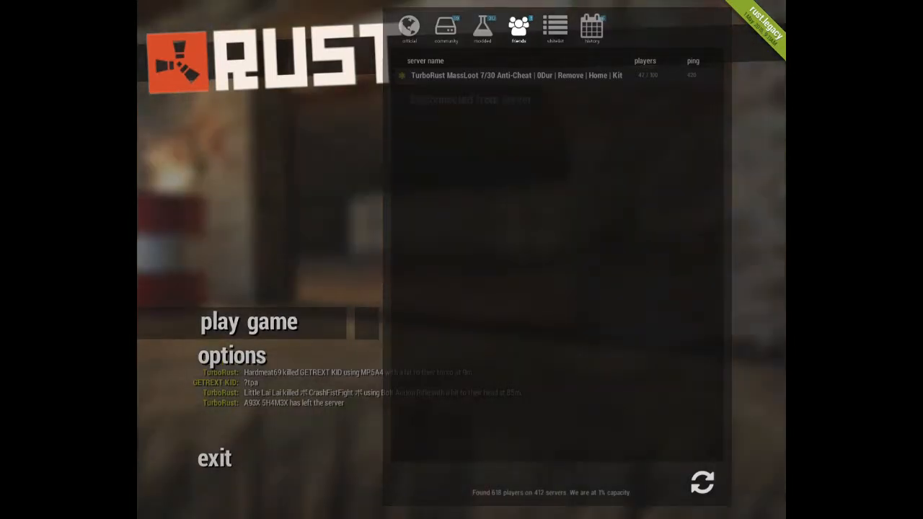